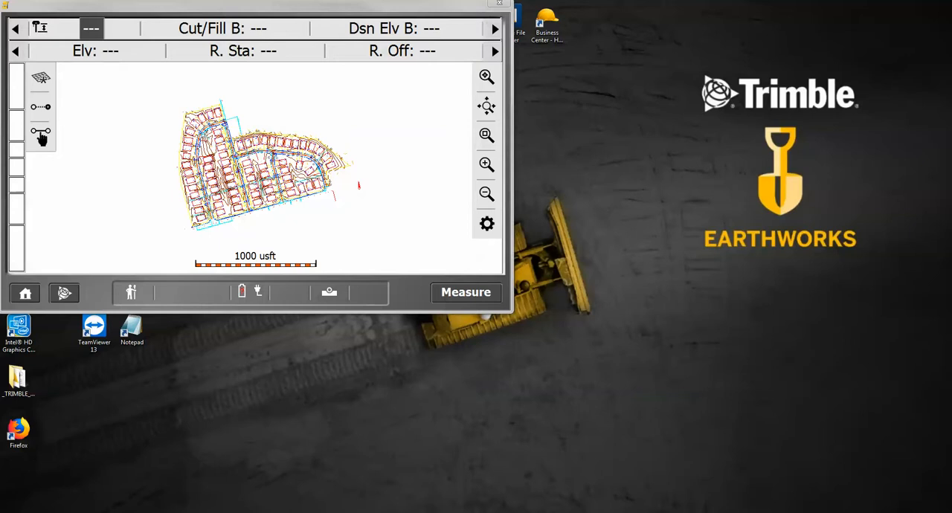
{"action": "mouse_move", "coordinate": [934, 315]}
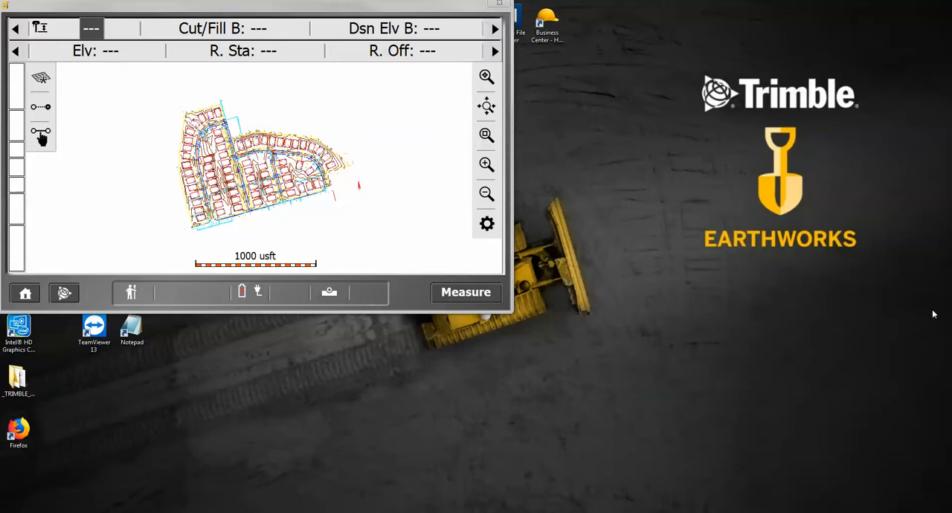
{"action": "mouse_move", "coordinate": [627, 380]}
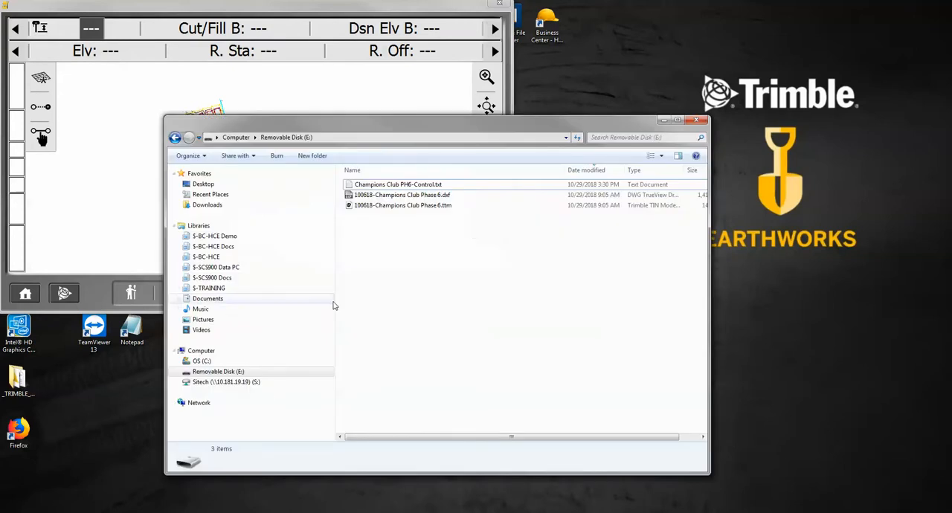
{"action": "mouse_move", "coordinate": [404, 190]}
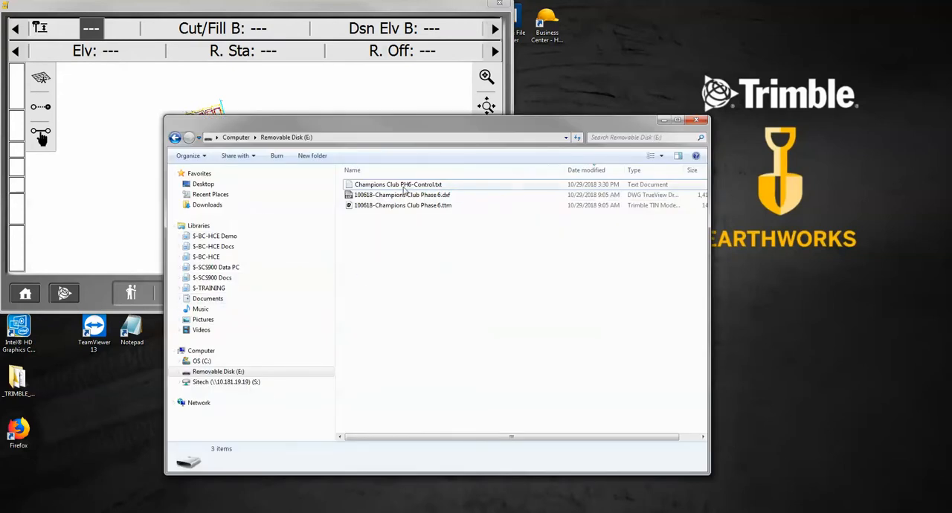
{"action": "mouse_move", "coordinate": [399, 185]}
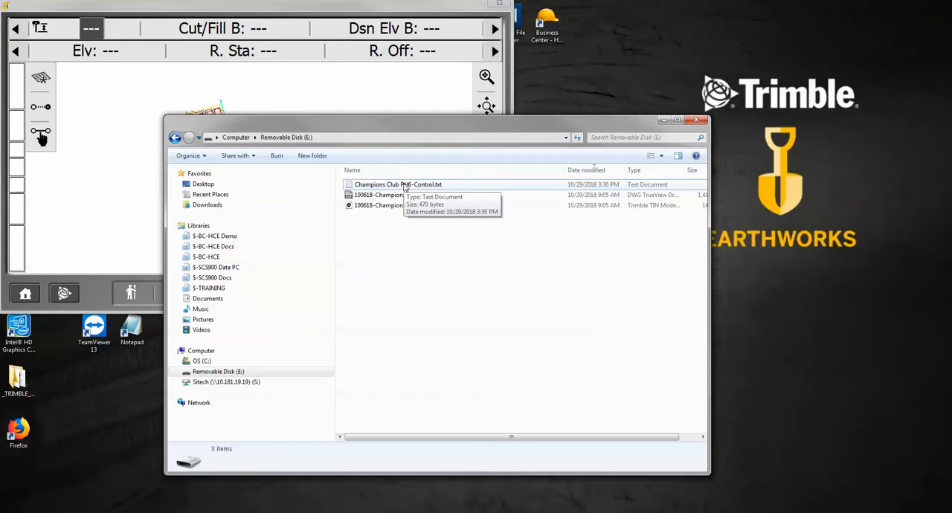
View Champions Club PH6-Control.txt from the removable disk in Notepad.
{"action": "left_click", "coordinate": [398, 184]}
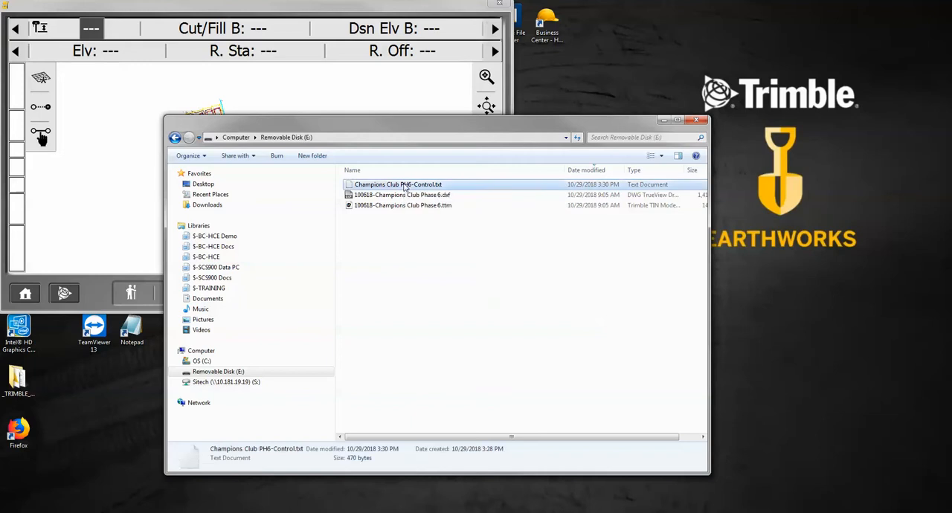
{"action": "double_click", "coordinate": [397, 184]}
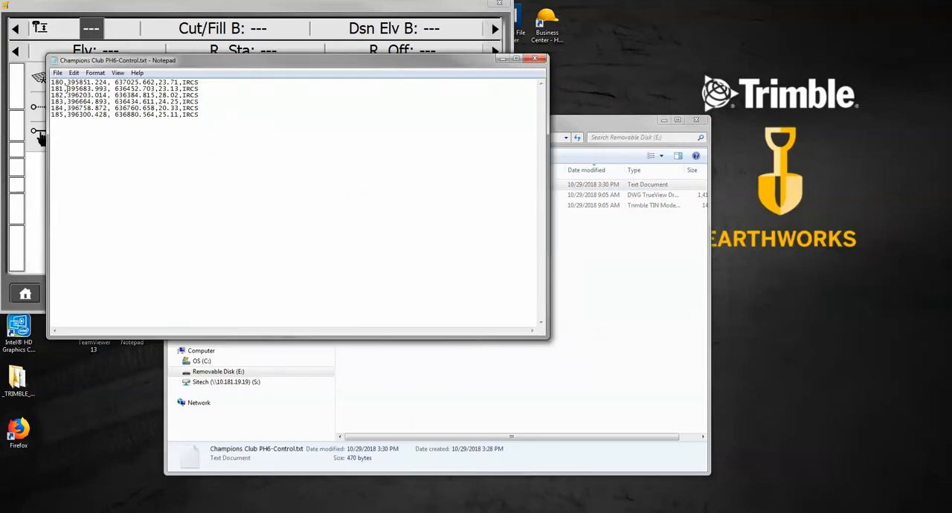
Inspect the first comma-delimited control point record, then close the file.
{"action": "double_click", "coordinate": [58, 82]}
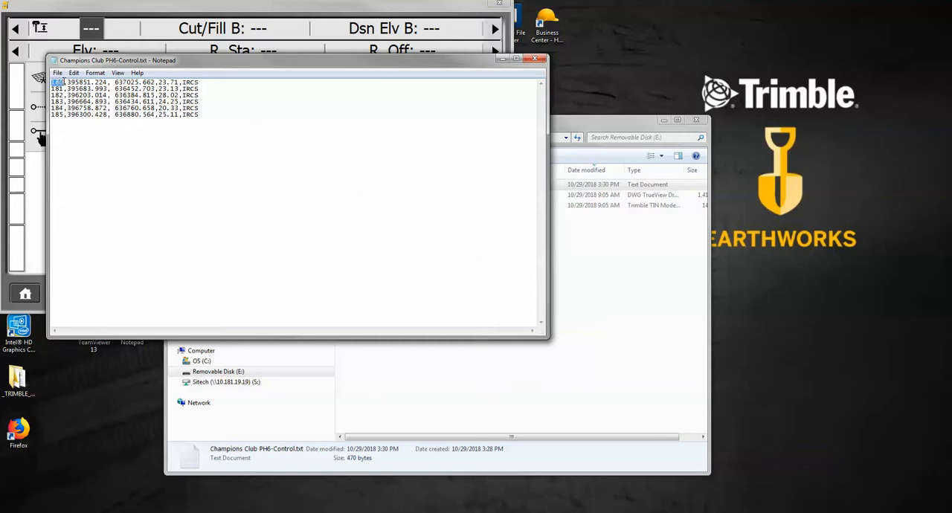
{"action": "left_click_drag", "start_coordinate": [52, 81], "coordinate": [163, 82]}
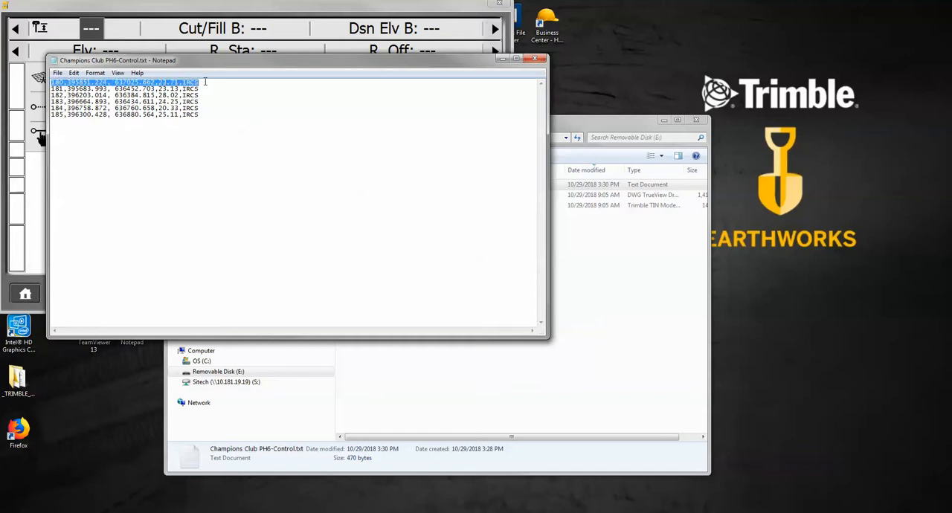
{"action": "left_click", "coordinate": [67, 81]}
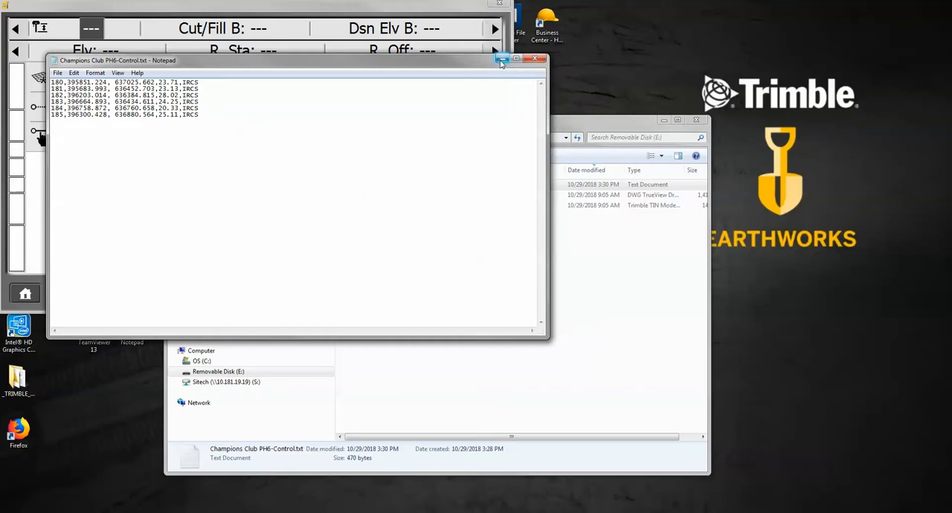
{"action": "mouse_move", "coordinate": [502, 60]}
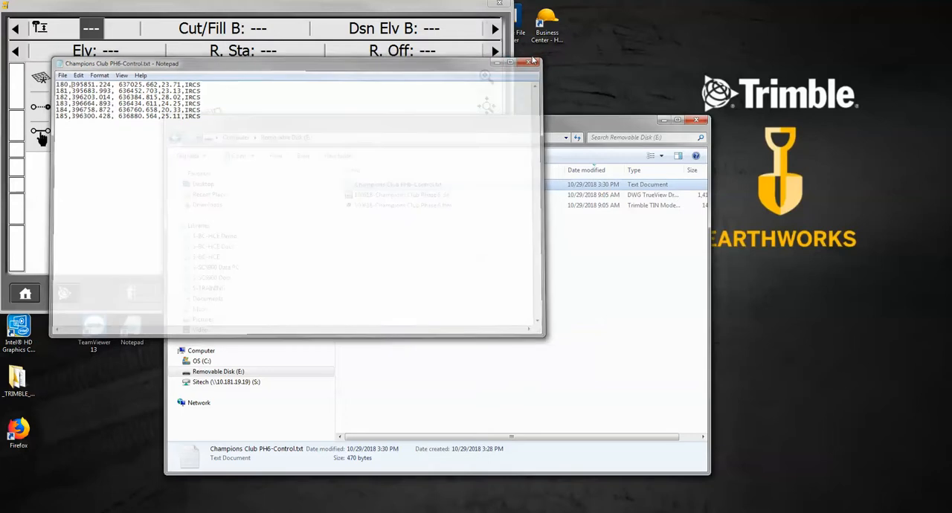
{"action": "left_click", "coordinate": [532, 62]}
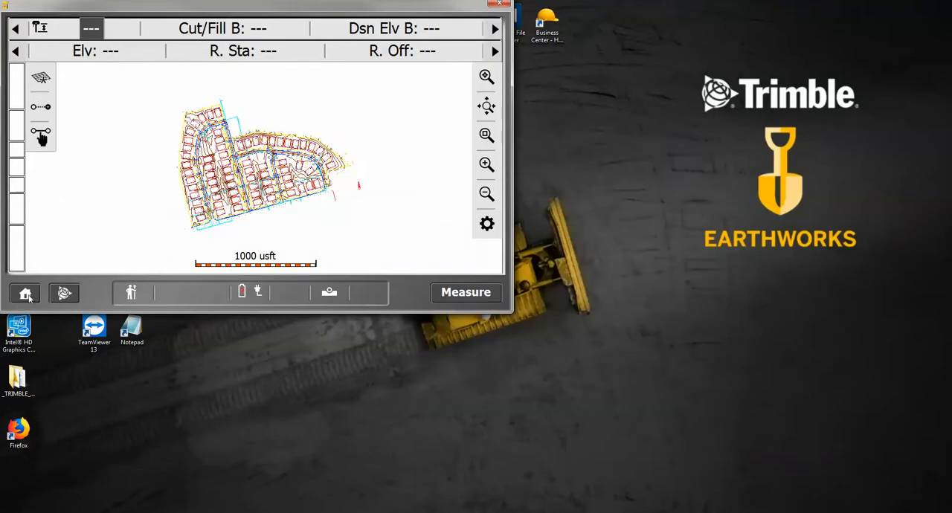
{"action": "mouse_move", "coordinate": [349, 208]}
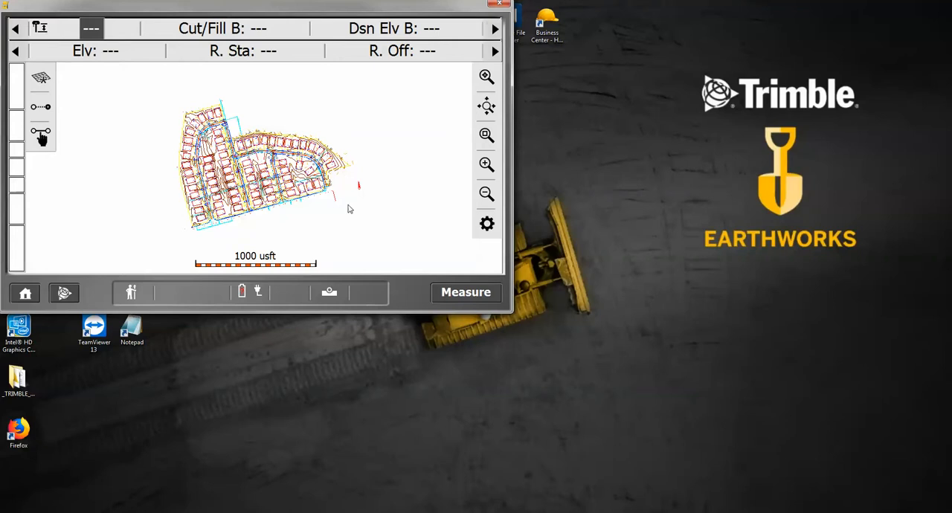
{"action": "mouse_move", "coordinate": [369, 196]}
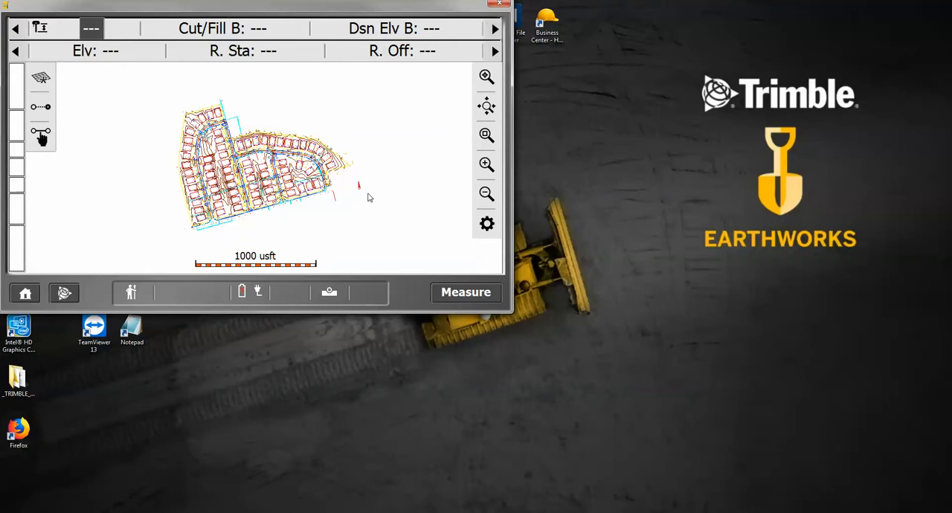
Confirm the Point Manager list is empty, then go to the Import / Export options.
{"action": "left_click", "coordinate": [24, 293]}
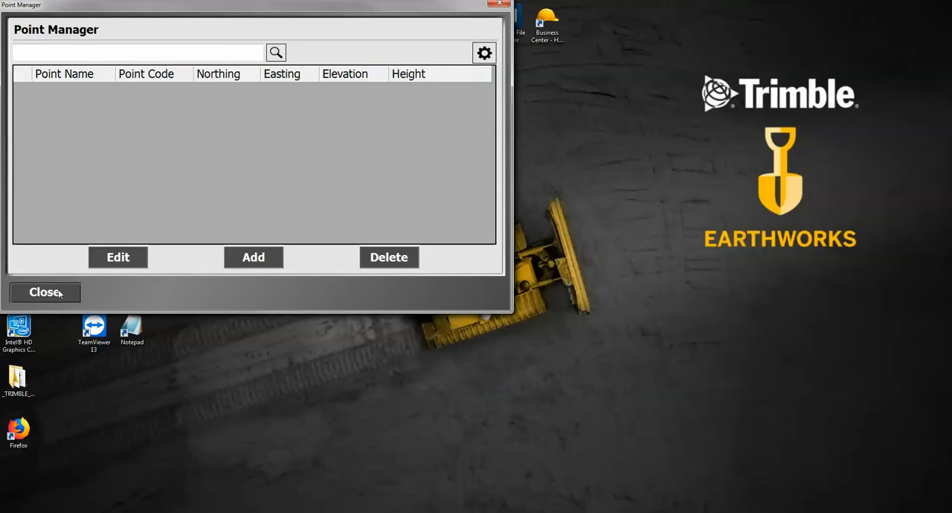
{"action": "left_click", "coordinate": [45, 291]}
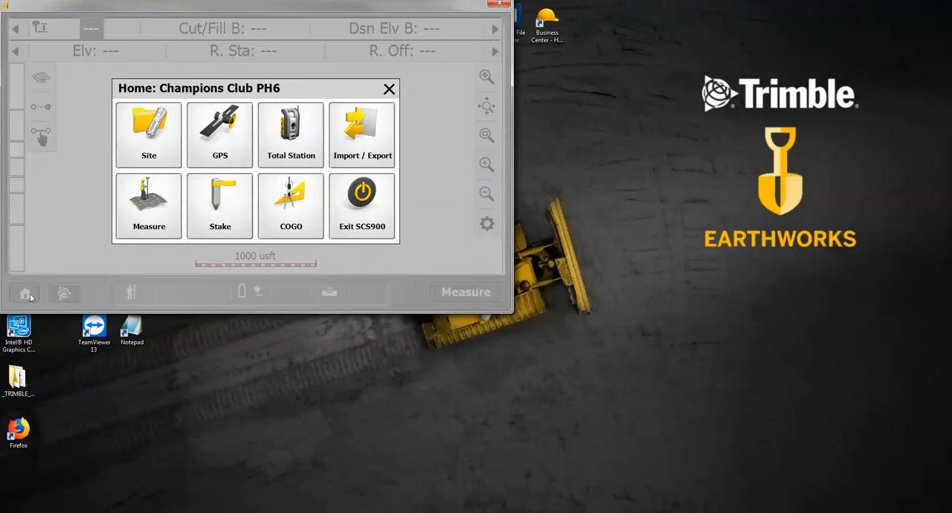
{"action": "left_click", "coordinate": [362, 134]}
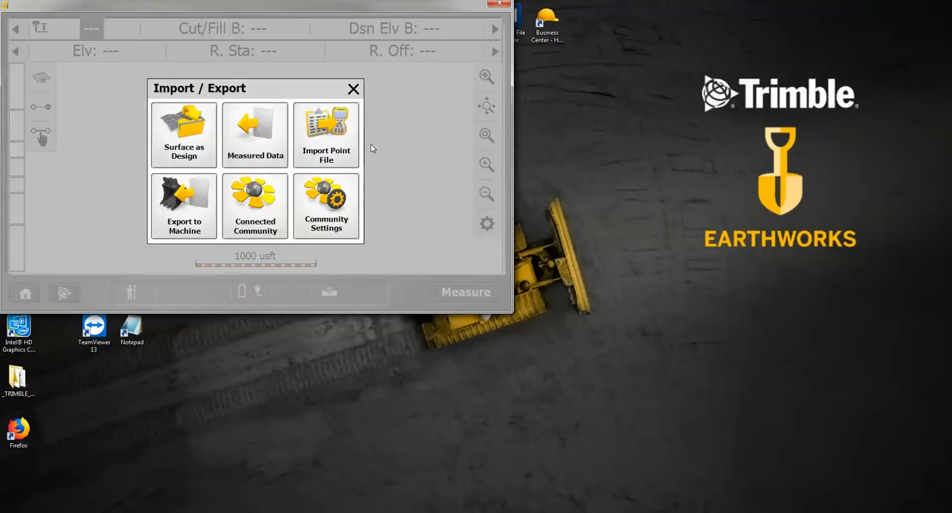
{"action": "mouse_move", "coordinate": [346, 138]}
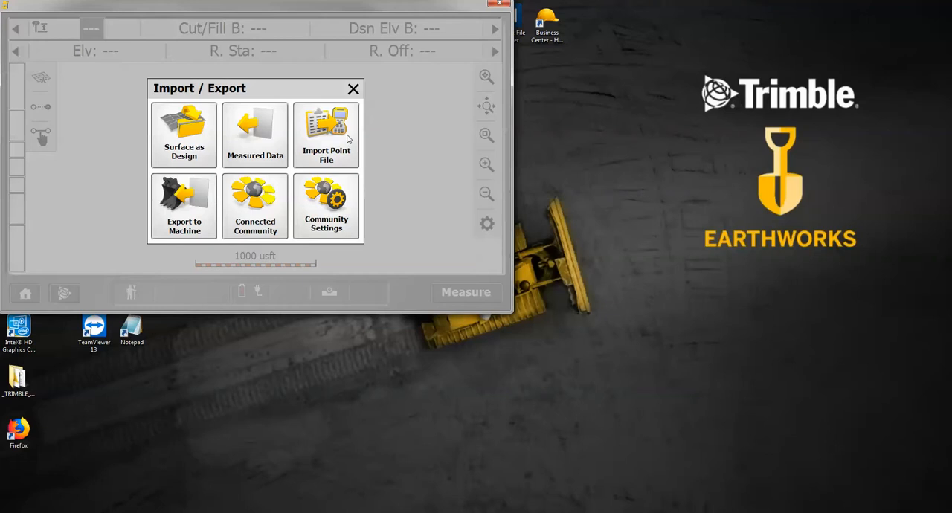
Start a point file import for Control points and choose Create/Edit Style Guide.
{"action": "left_click", "coordinate": [326, 134]}
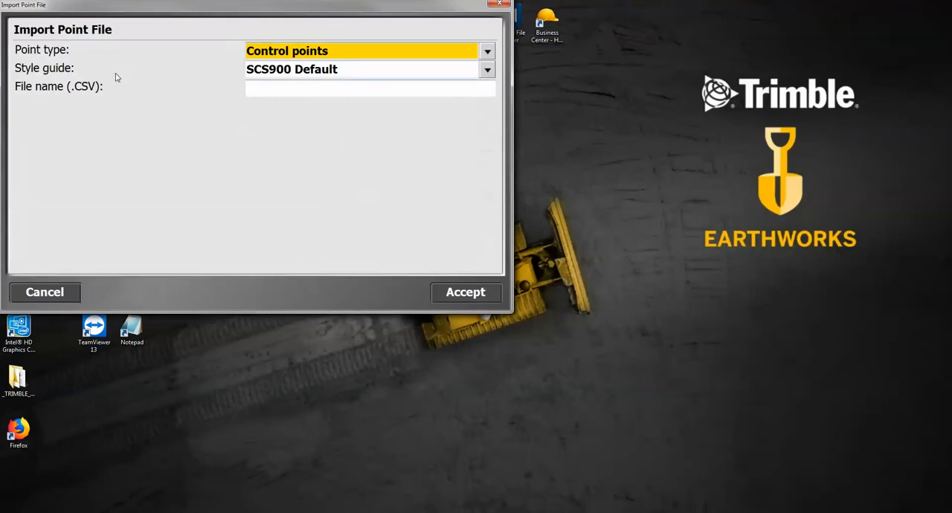
{"action": "mouse_move", "coordinate": [532, 51]}
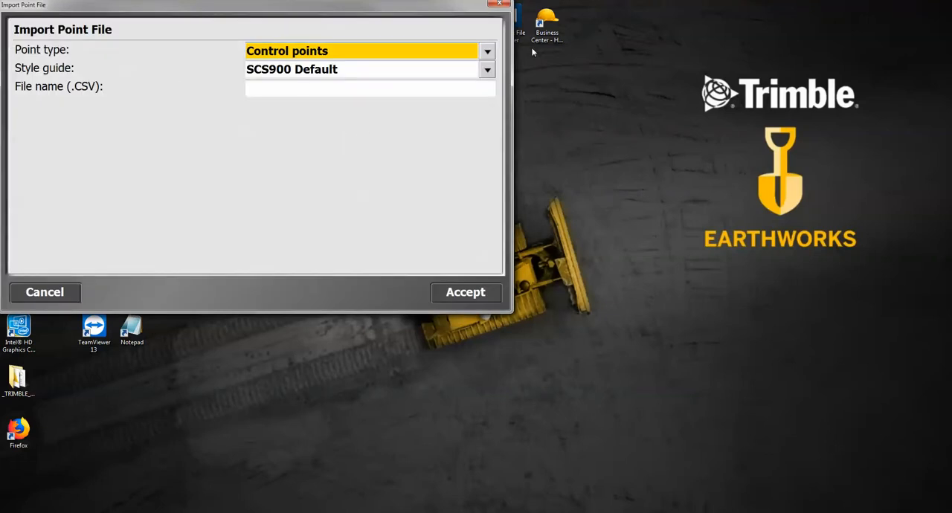
{"action": "left_click", "coordinate": [486, 51]}
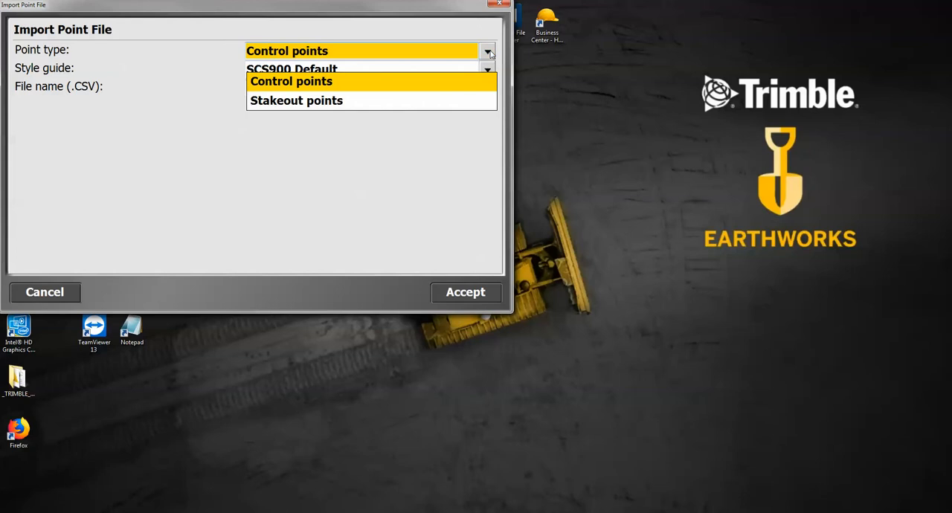
{"action": "mouse_move", "coordinate": [309, 97]}
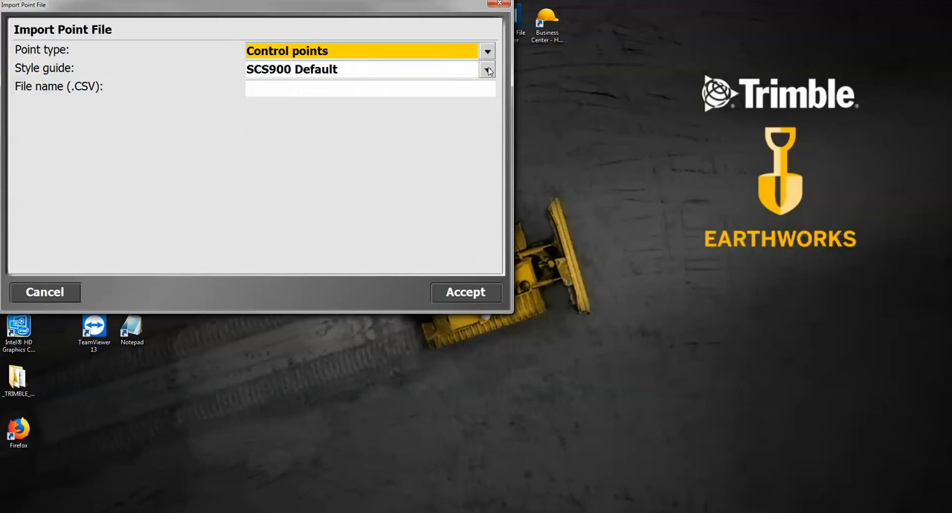
{"action": "left_click", "coordinate": [488, 69]}
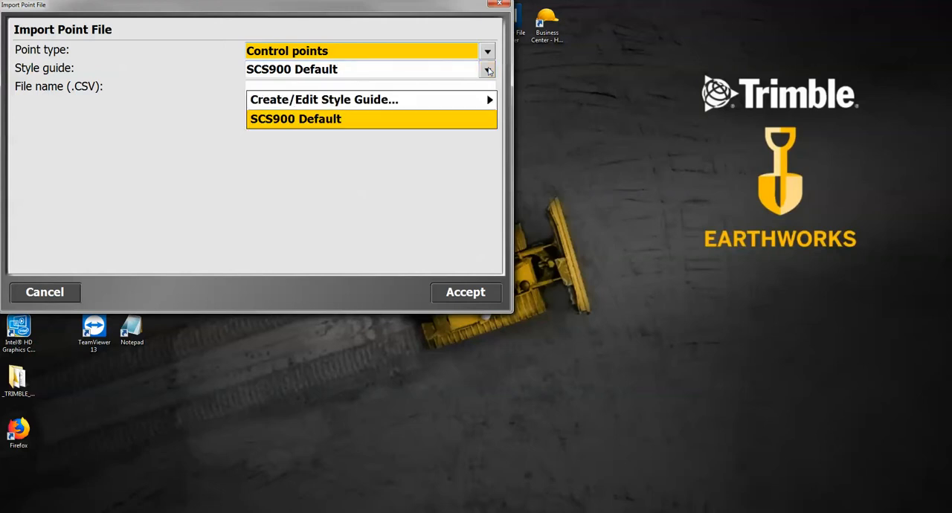
{"action": "mouse_move", "coordinate": [354, 104]}
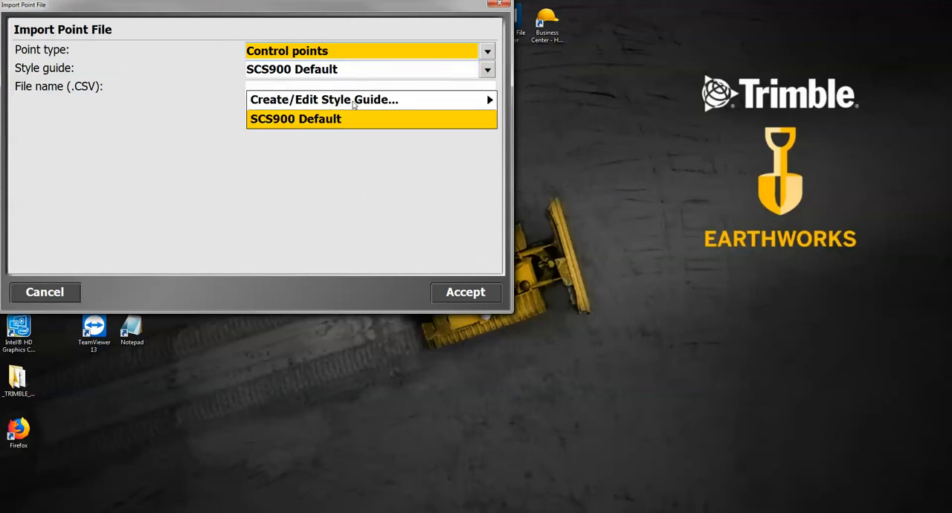
{"action": "left_click", "coordinate": [324, 98]}
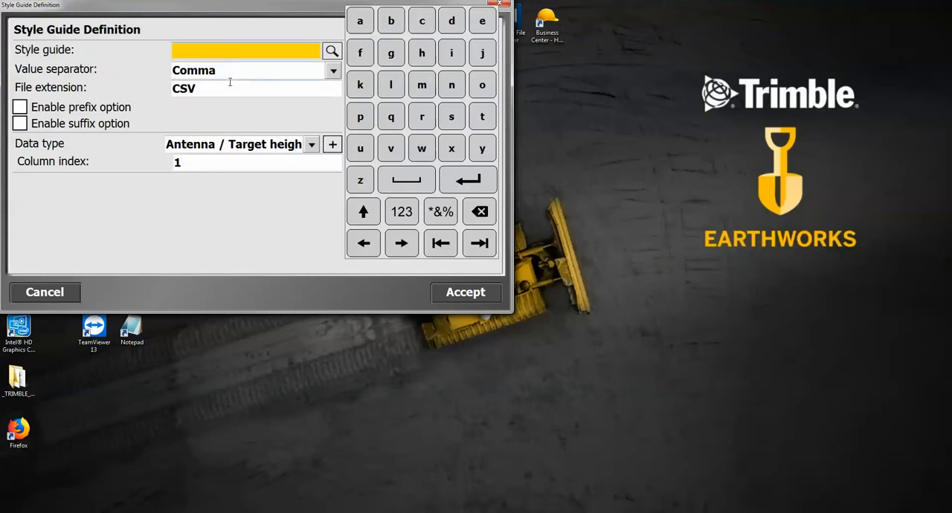
Name the style guide 'Text File' with comma separator and TXT extension.
{"action": "type", "text": "Te"}
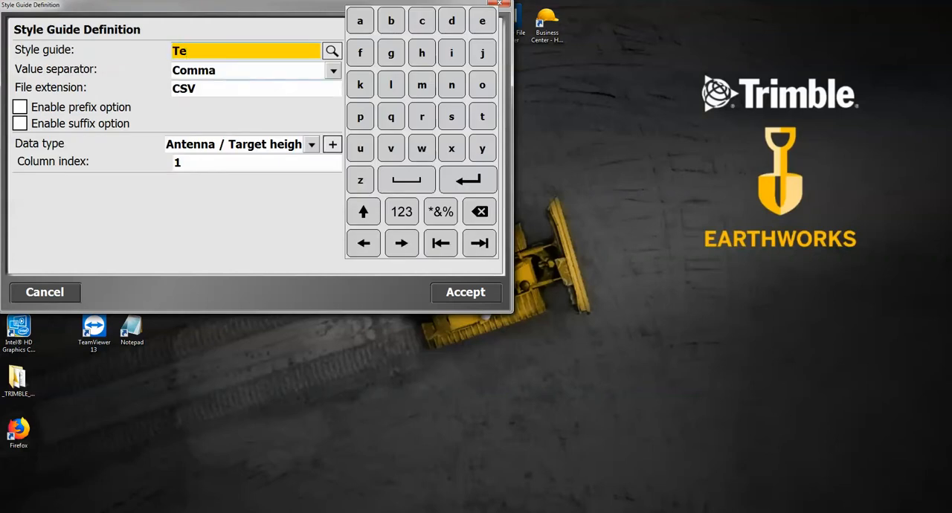
{"action": "type", "text": "xt File"}
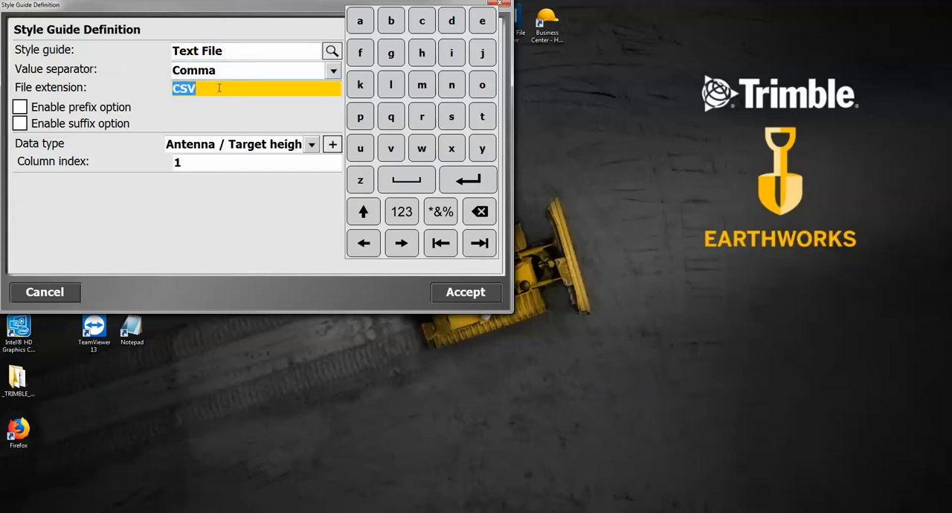
{"action": "type", "text": "TXT"}
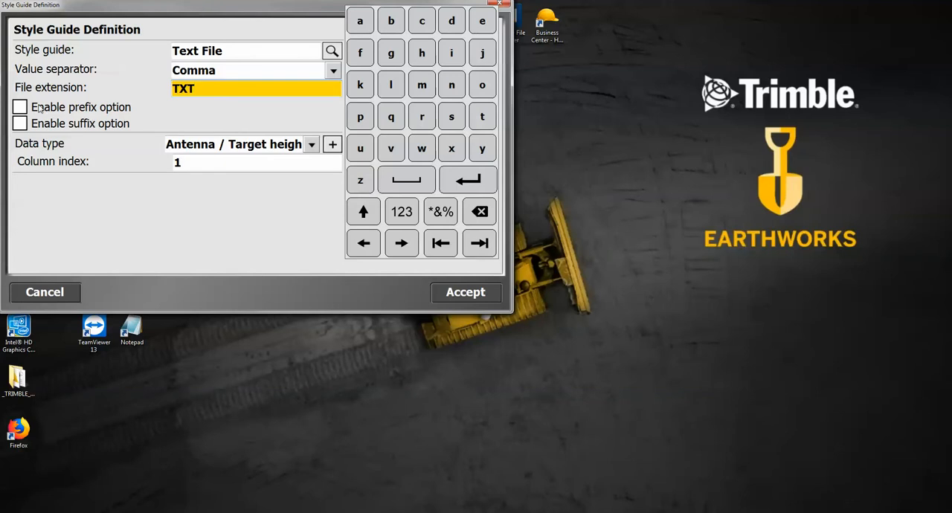
{"action": "mouse_move", "coordinate": [131, 107]}
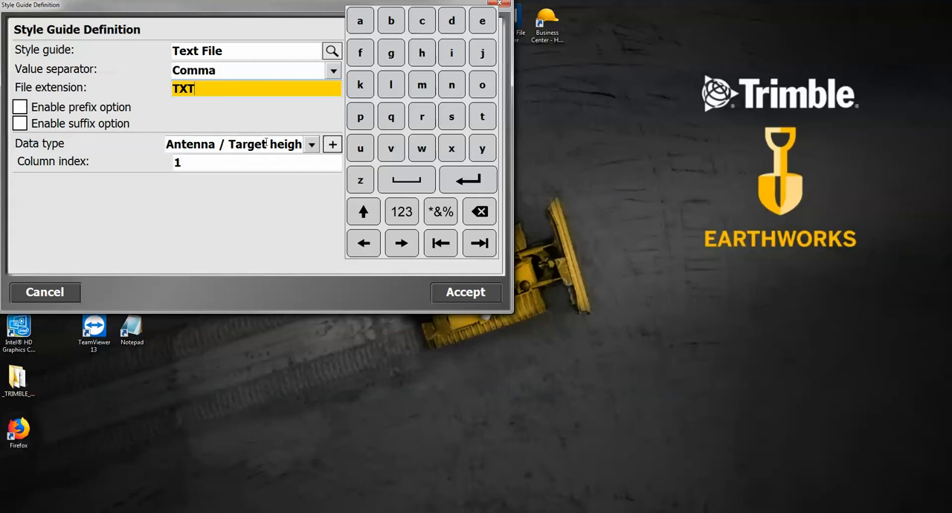
{"action": "mouse_move", "coordinate": [57, 156]}
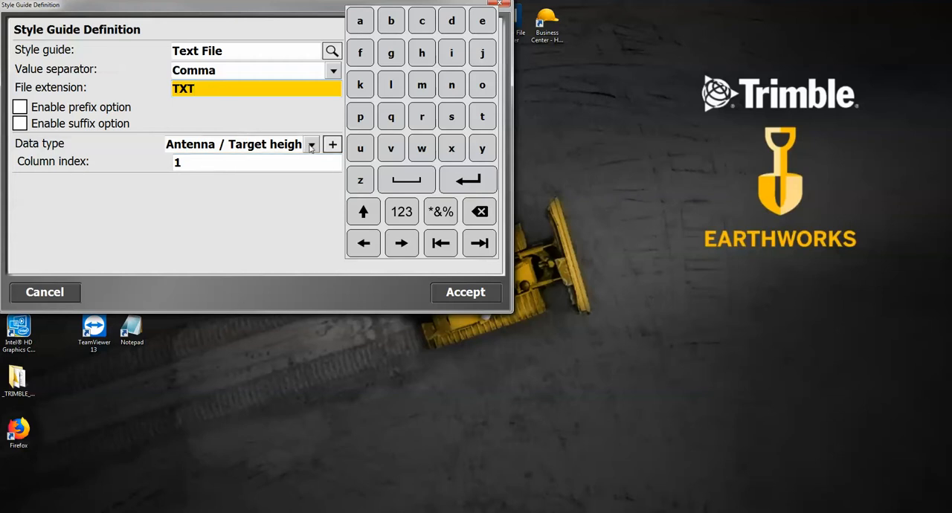
Map columns 1-3 to Point name, Northing and Easting.
{"action": "left_click", "coordinate": [311, 144]}
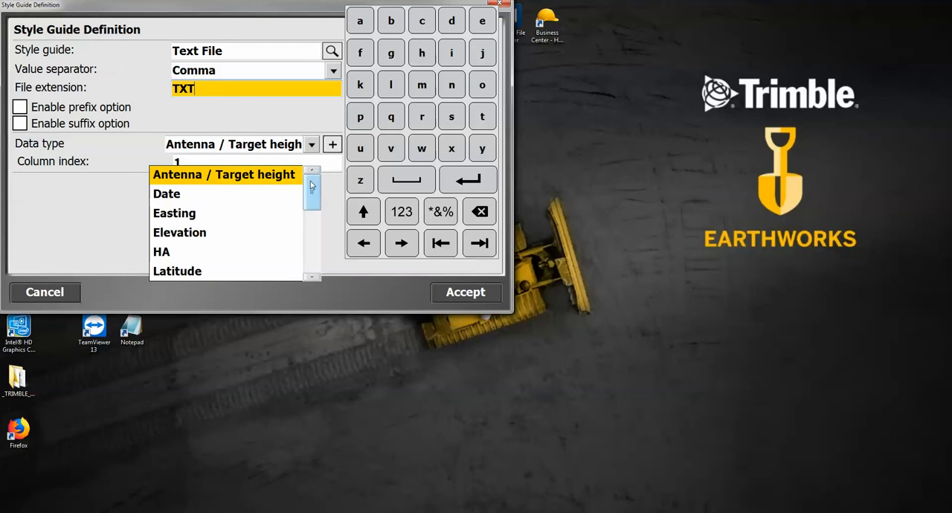
{"action": "scroll", "scroll_direction": "down", "scroll_amount": 3}
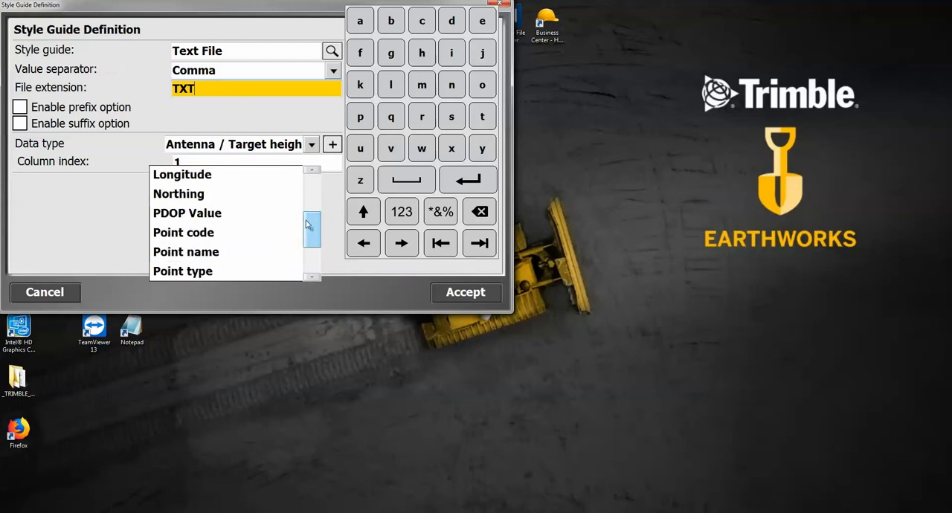
{"action": "left_click", "coordinate": [186, 251]}
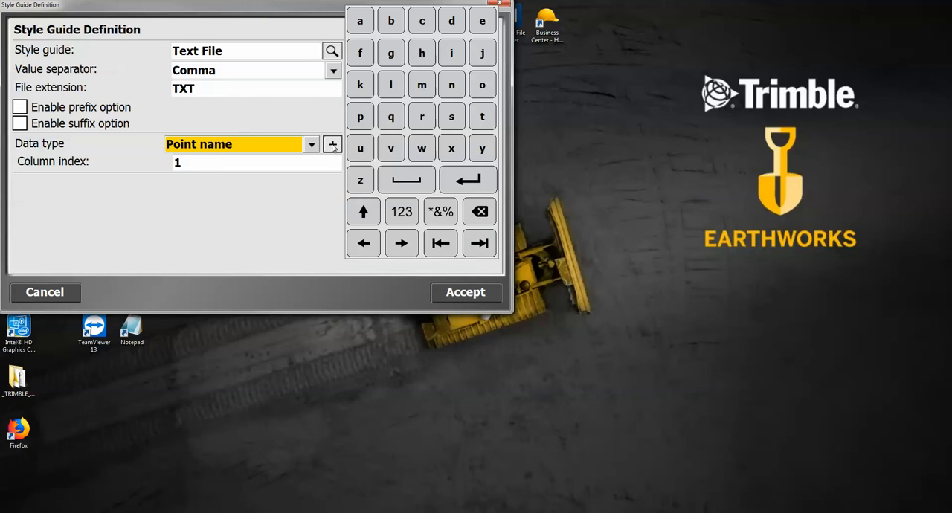
{"action": "left_click", "coordinate": [331, 144]}
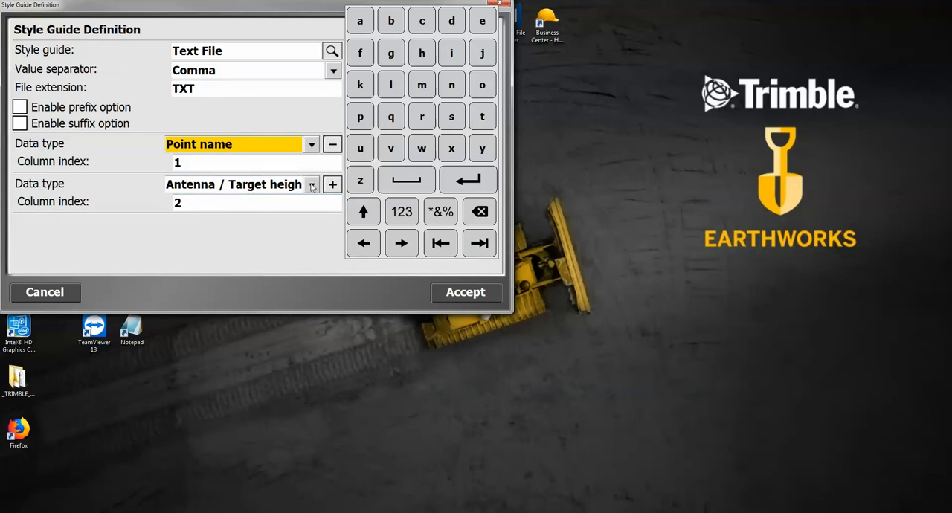
{"action": "left_click", "coordinate": [311, 184]}
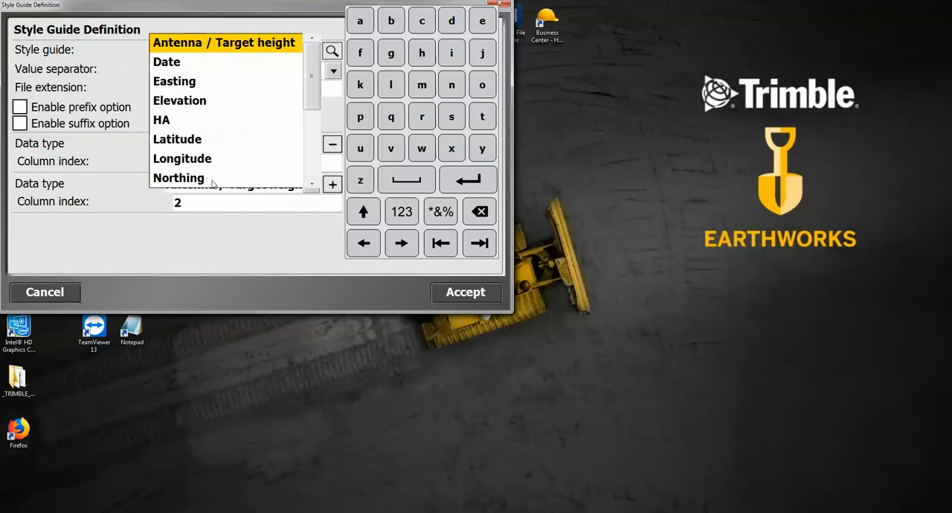
{"action": "left_click", "coordinate": [179, 179]}
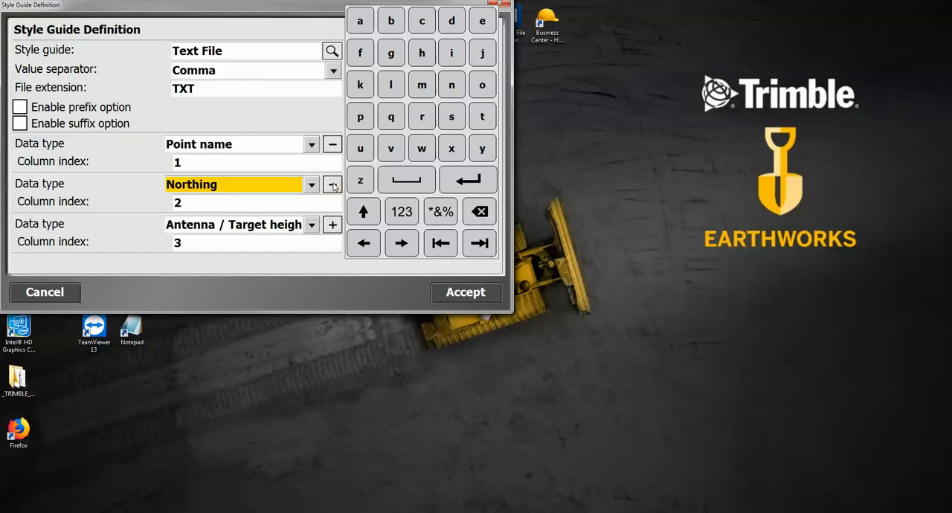
{"action": "left_click", "coordinate": [311, 185]}
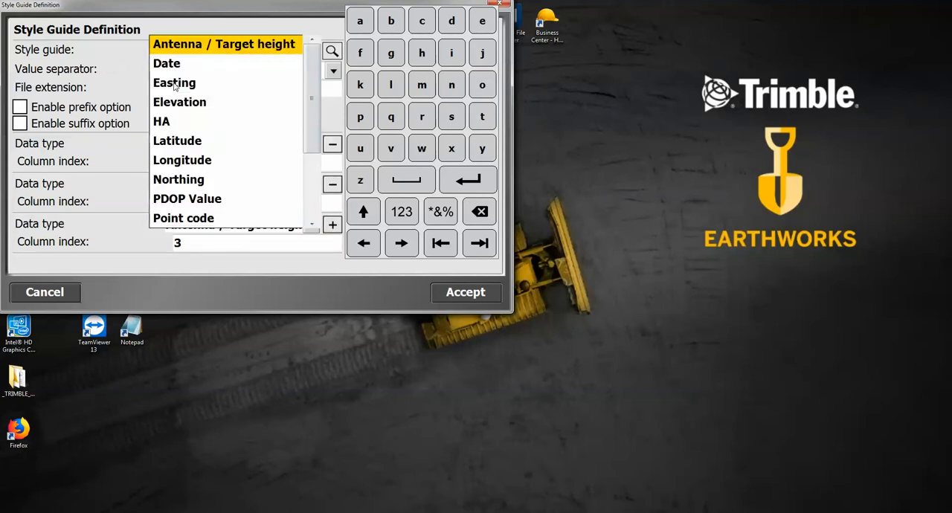
{"action": "left_click", "coordinate": [174, 82]}
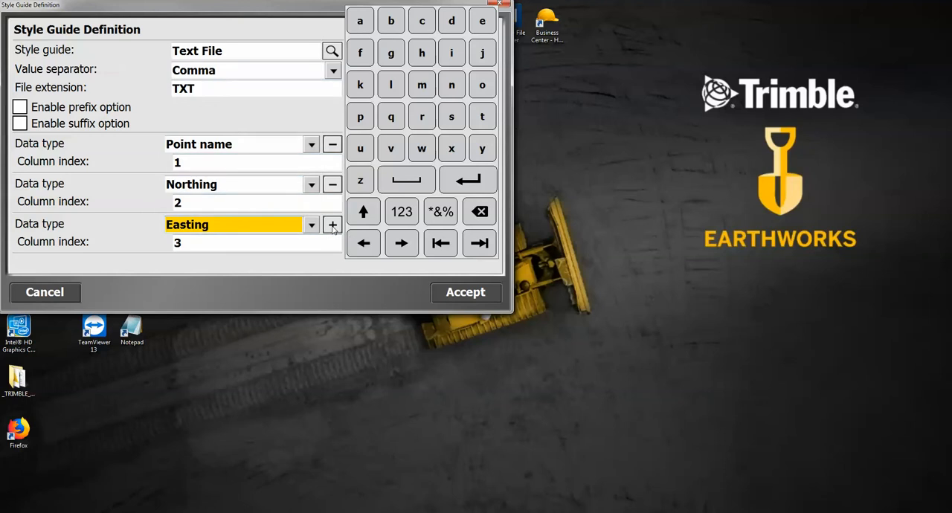
Map columns 4 and 5 to Elevation and Point code.
{"action": "left_click", "coordinate": [331, 224]}
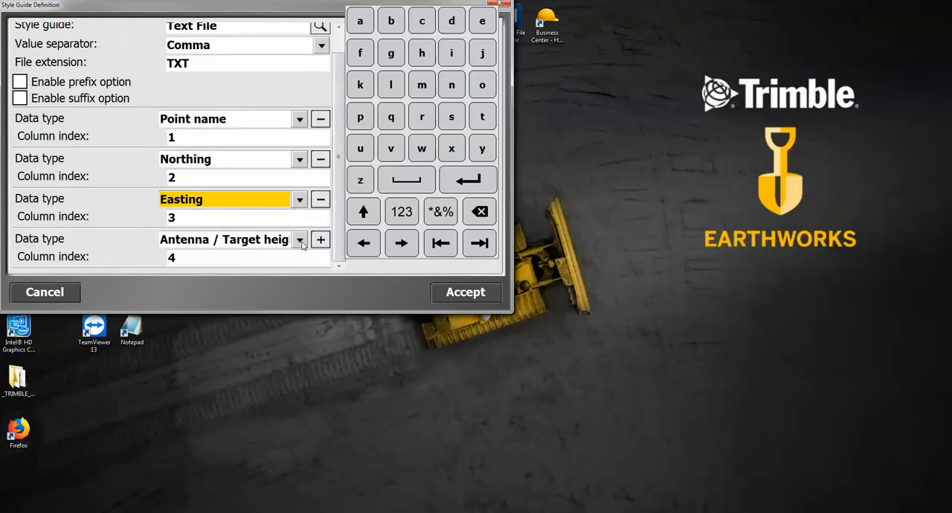
{"action": "left_click", "coordinate": [299, 239]}
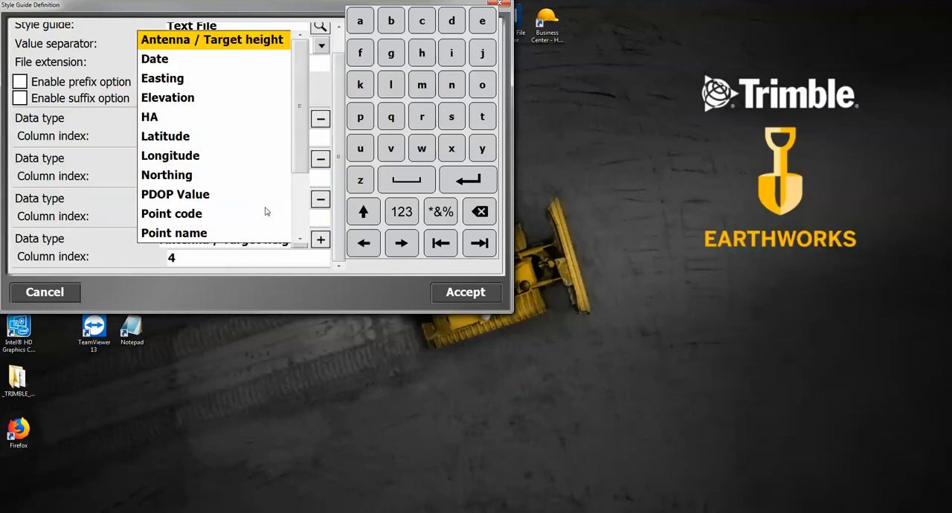
{"action": "left_click", "coordinate": [168, 98]}
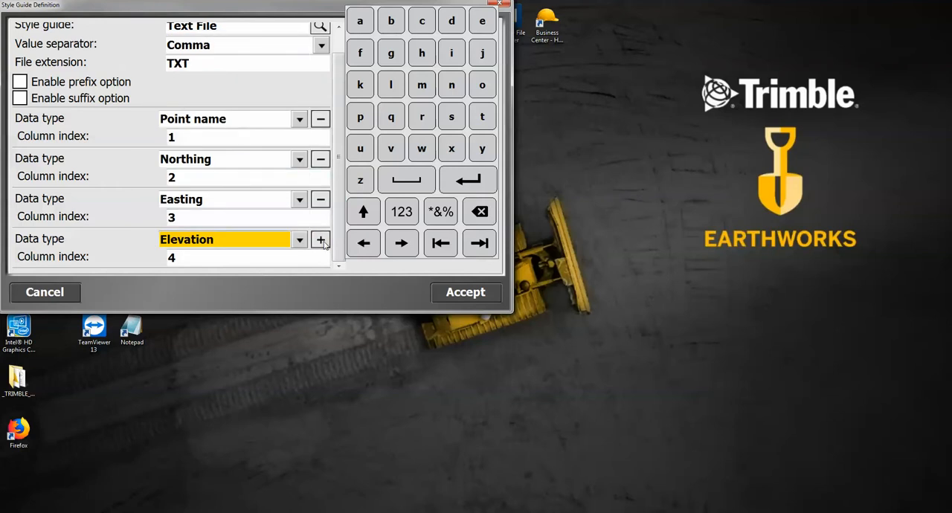
{"action": "left_click", "coordinate": [322, 239]}
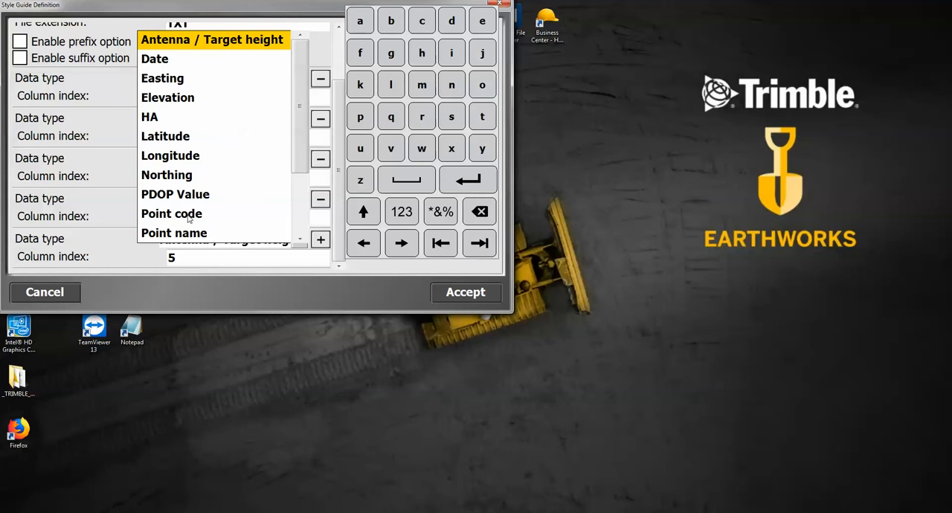
{"action": "left_click", "coordinate": [173, 214]}
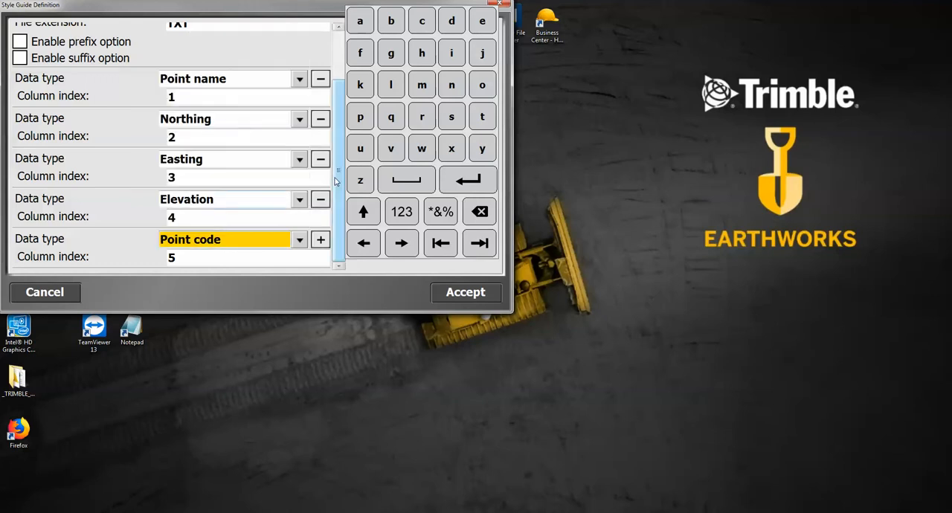
{"action": "scroll", "scroll_direction": "up", "scroll_amount": 3}
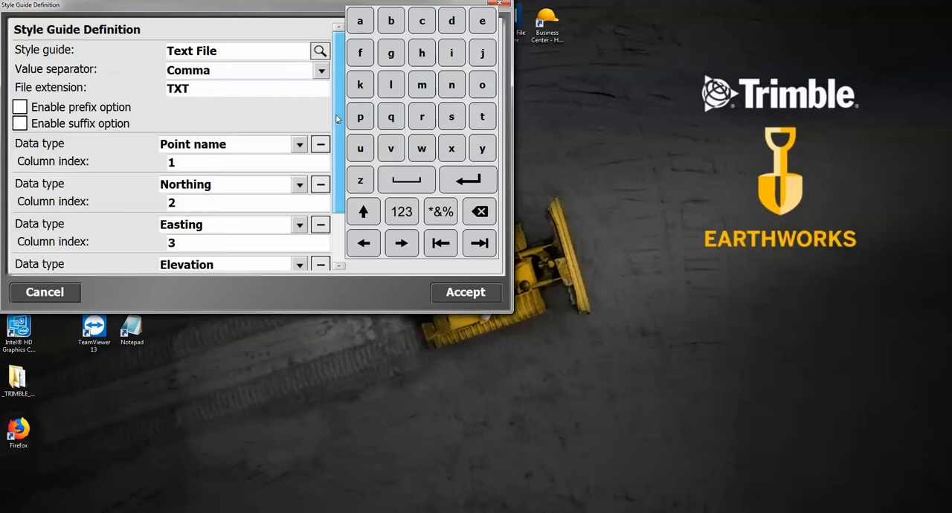
{"action": "scroll", "scroll_direction": "down", "scroll_amount": 3}
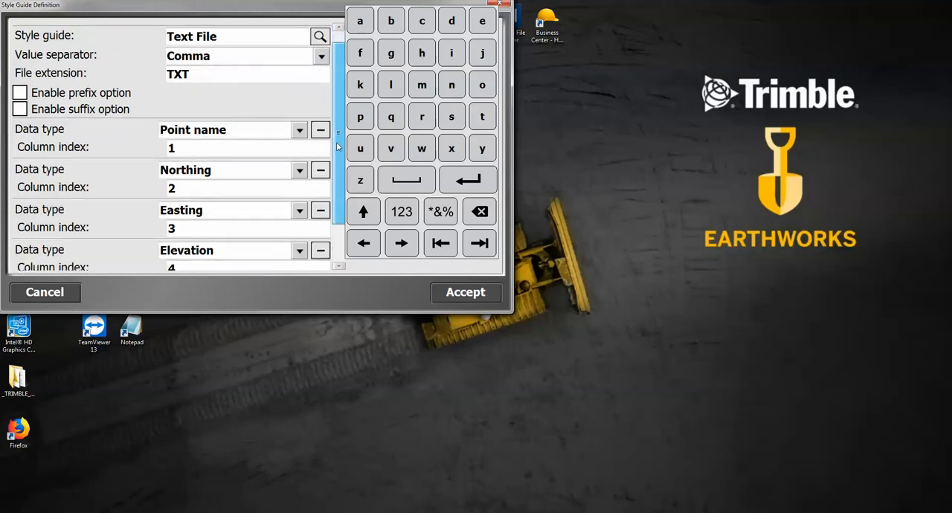
{"action": "left_click", "coordinate": [321, 229]}
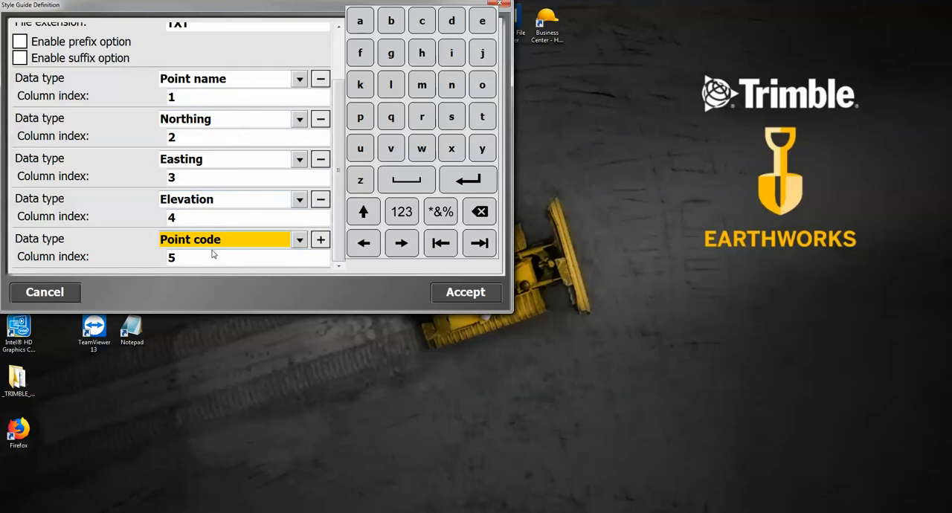
{"action": "scroll", "scroll_direction": "up", "scroll_amount": 3}
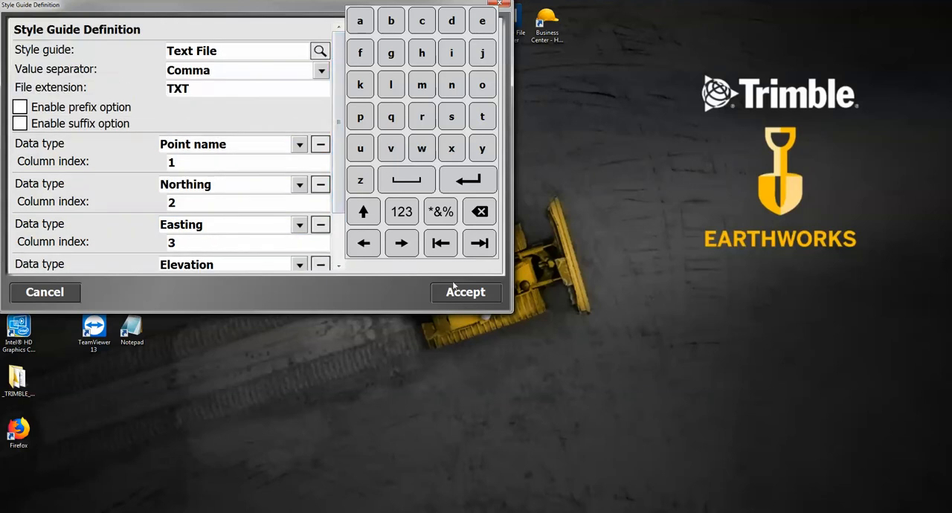
Save the style guide and choose Text File as the import's style guide.
{"action": "left_click", "coordinate": [464, 292]}
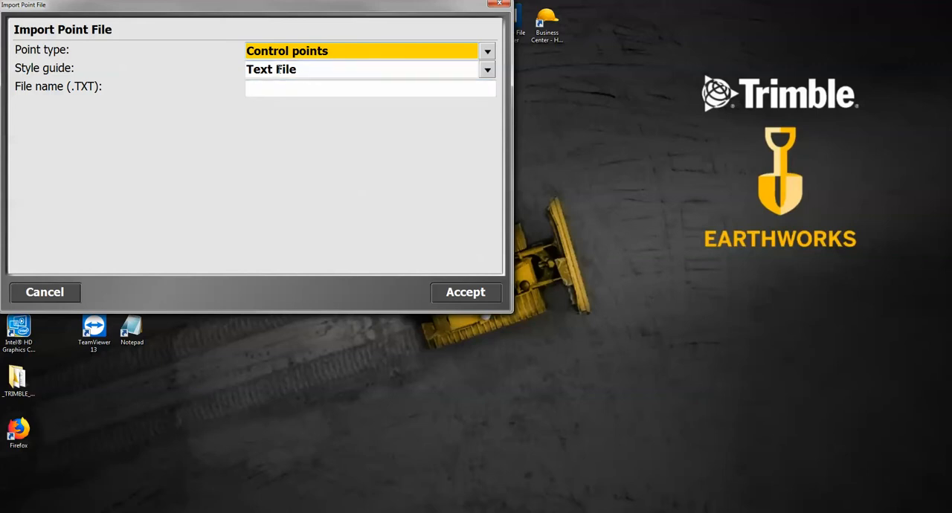
{"action": "left_click", "coordinate": [487, 69]}
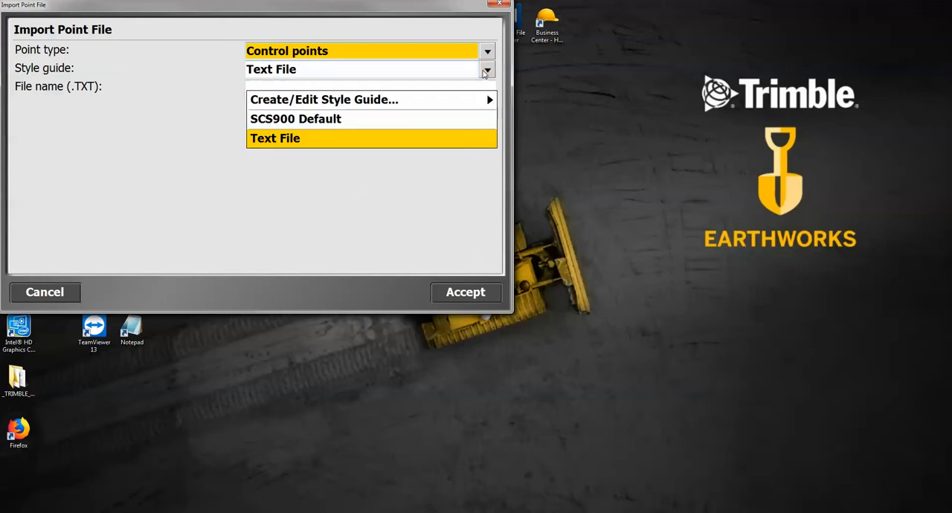
{"action": "mouse_move", "coordinate": [321, 122]}
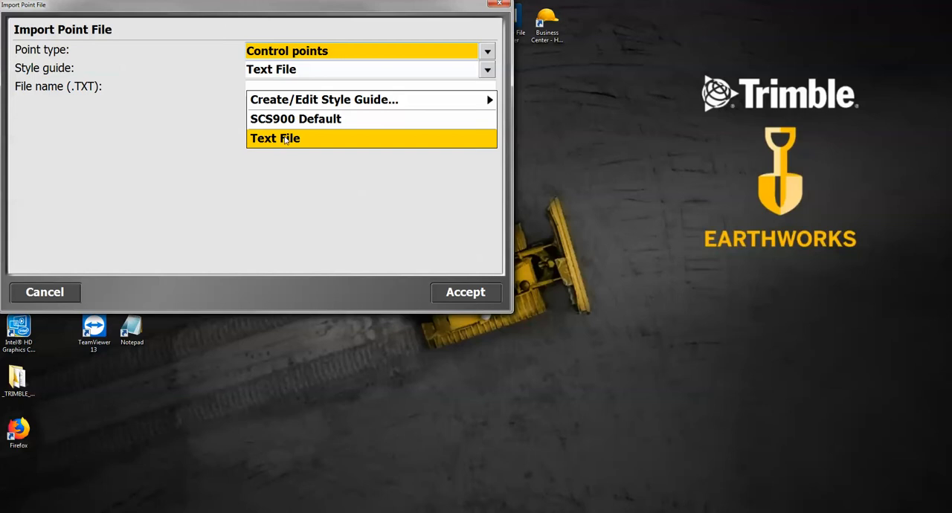
{"action": "left_click", "coordinate": [273, 139]}
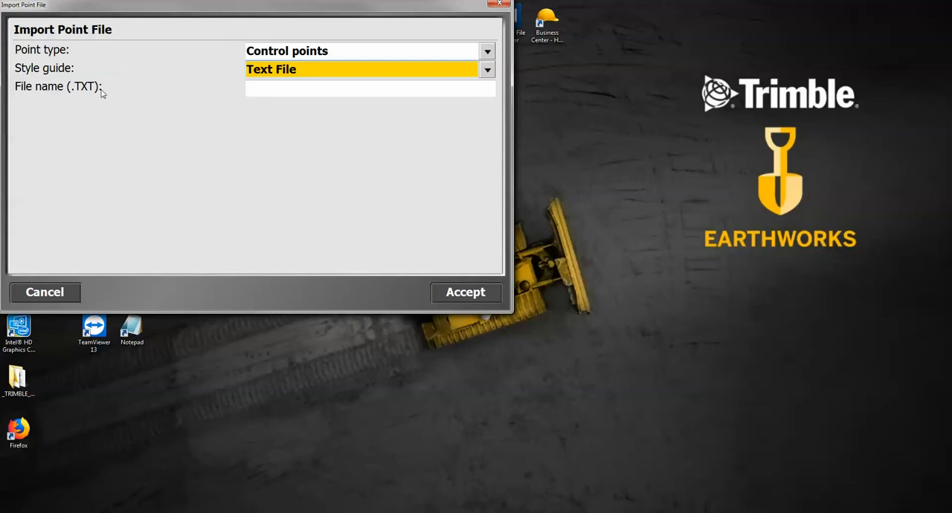
{"action": "mouse_move", "coordinate": [226, 128]}
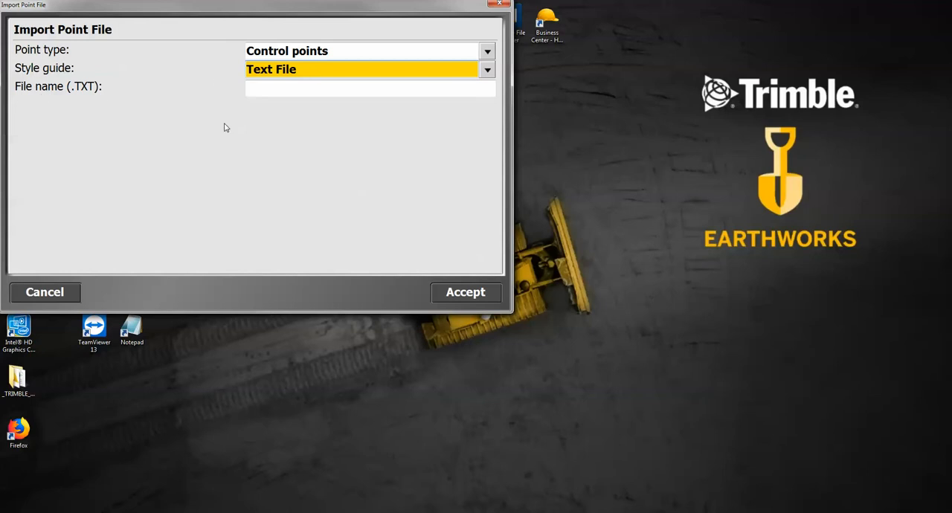
{"action": "mouse_move", "coordinate": [273, 104]}
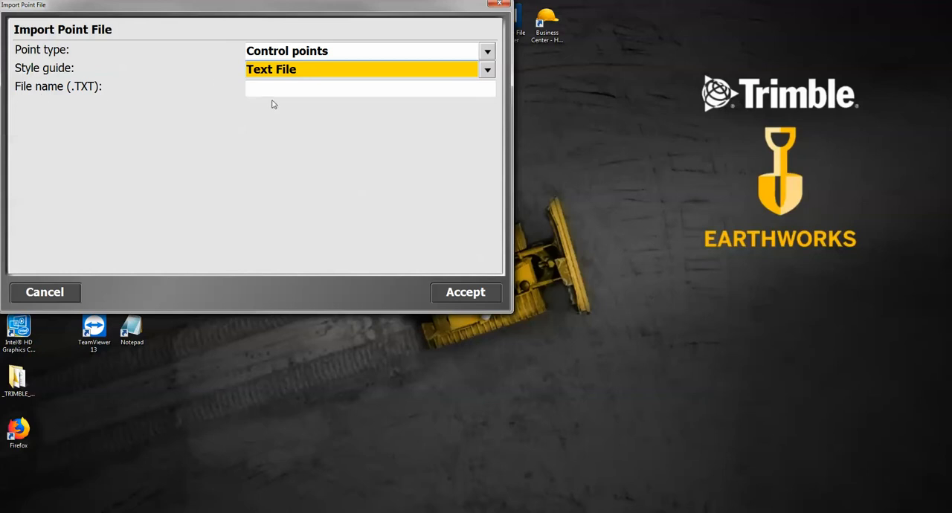
{"action": "mouse_move", "coordinate": [61, 91]}
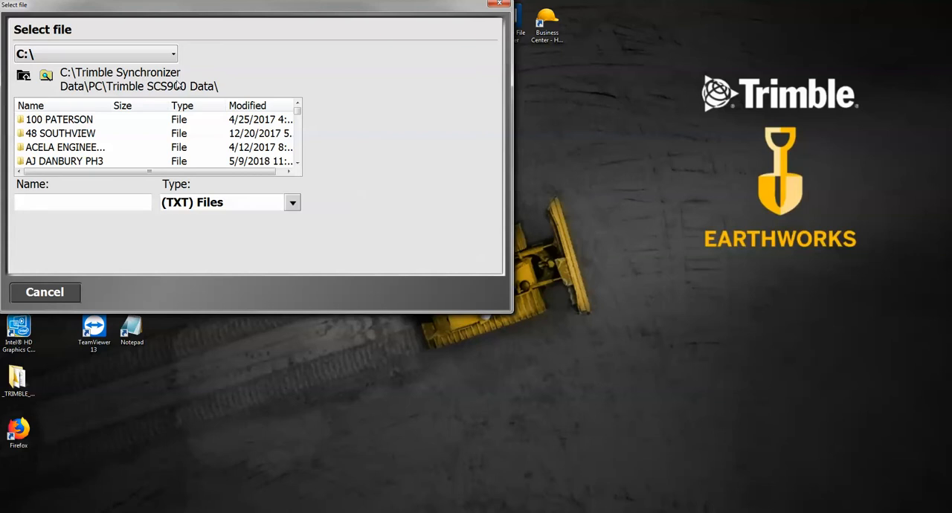
Switch the file picker to drive E:\ and choose Champions Club PH6-Control.txt.
{"action": "left_click", "coordinate": [172, 54]}
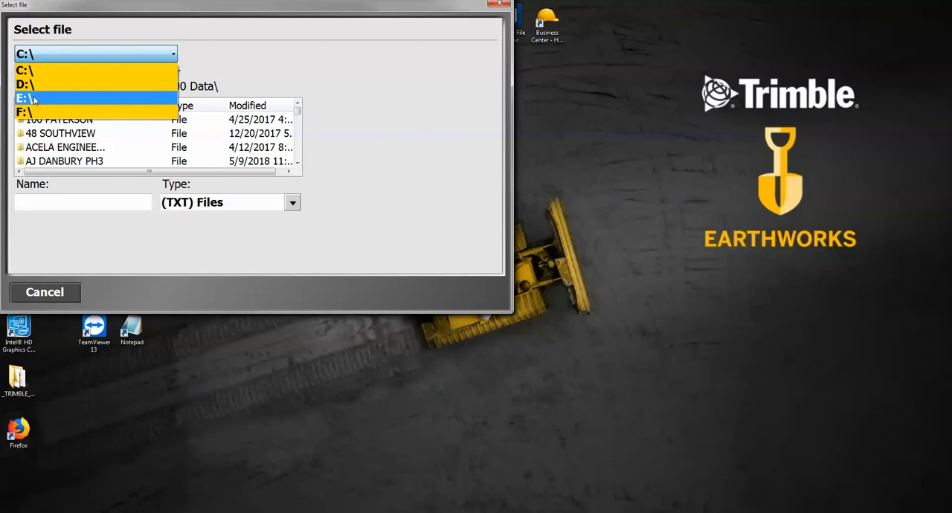
{"action": "left_click", "coordinate": [25, 98]}
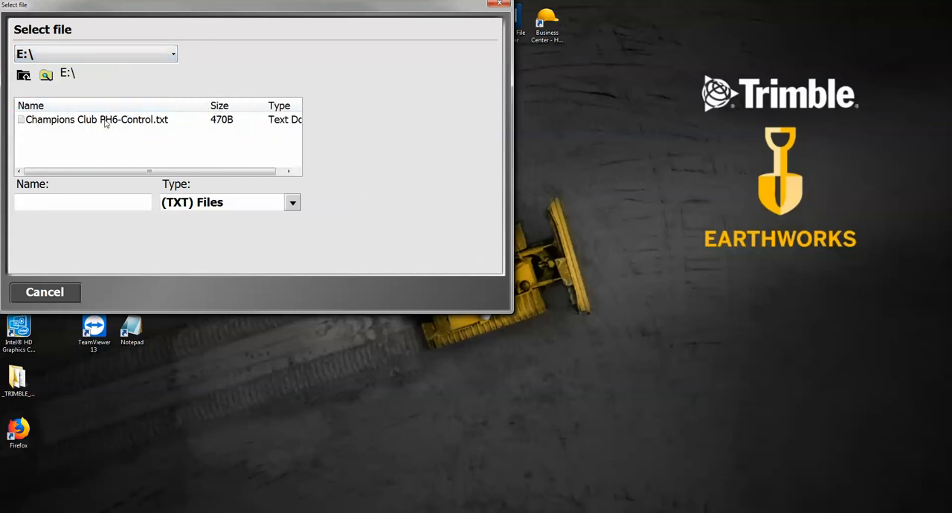
{"action": "left_click", "coordinate": [97, 119]}
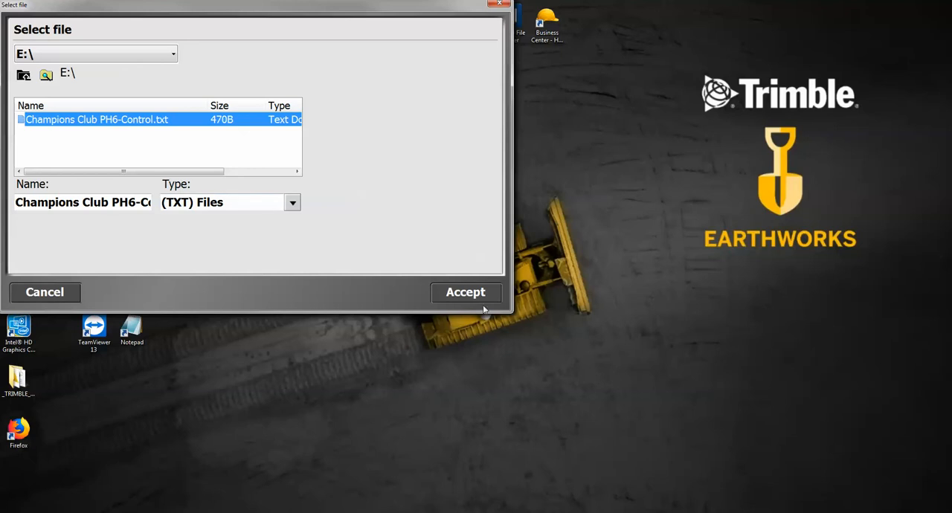
Import the file, adding six control points 180-185 to the map.
{"action": "left_click", "coordinate": [465, 292]}
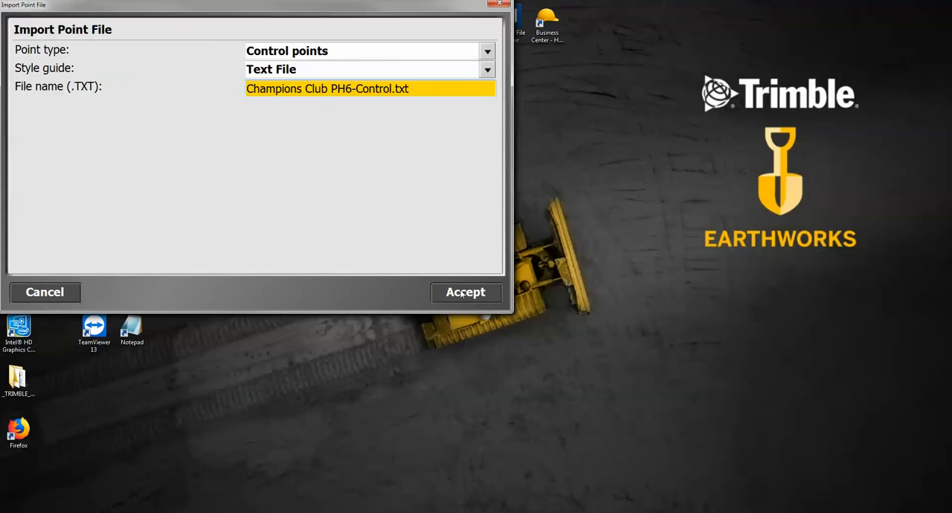
{"action": "mouse_move", "coordinate": [482, 309]}
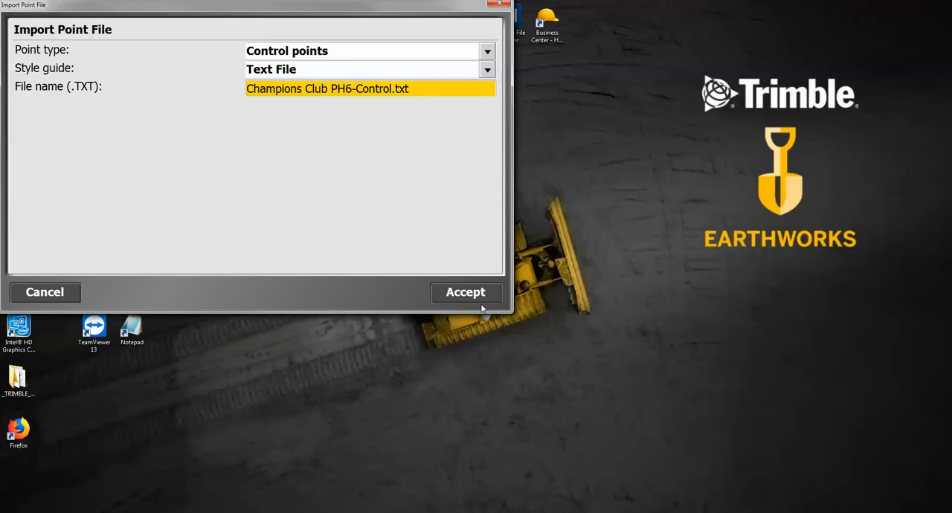
{"action": "left_click", "coordinate": [464, 292]}
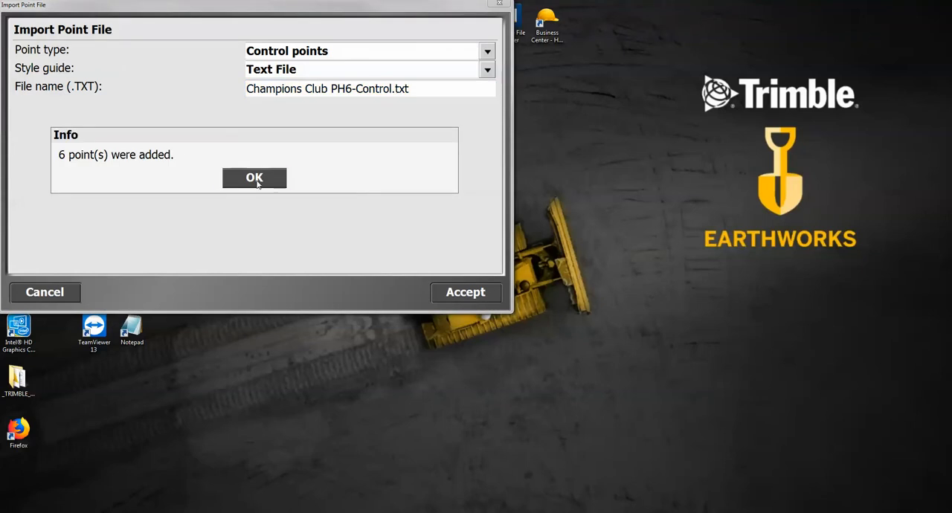
{"action": "left_click", "coordinate": [254, 179]}
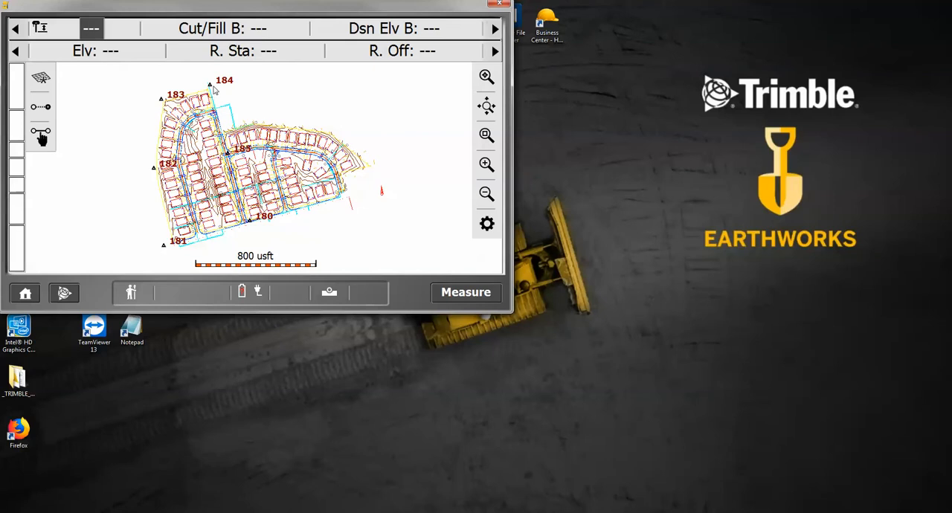
{"action": "mouse_move", "coordinate": [95, 263]}
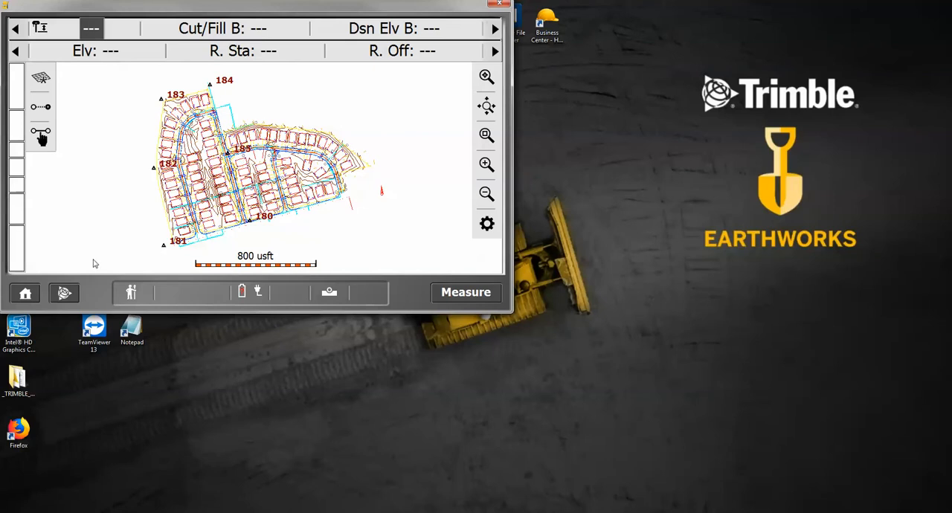
{"action": "left_click", "coordinate": [23, 293]}
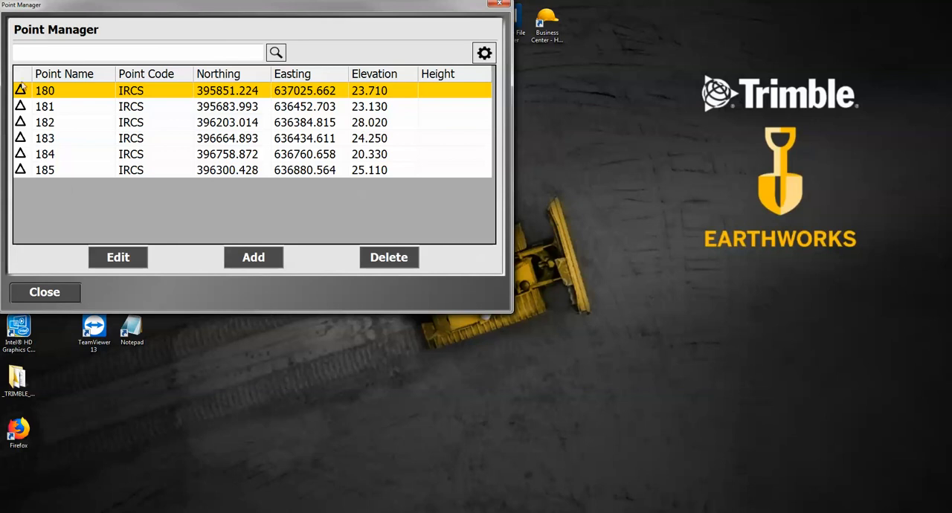
{"action": "mouse_move", "coordinate": [26, 170]}
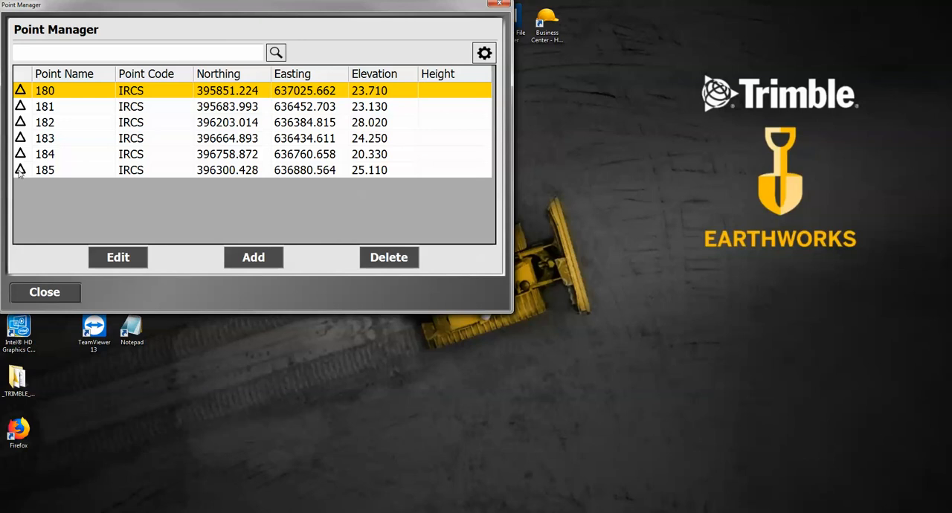
{"action": "mouse_move", "coordinate": [27, 91]}
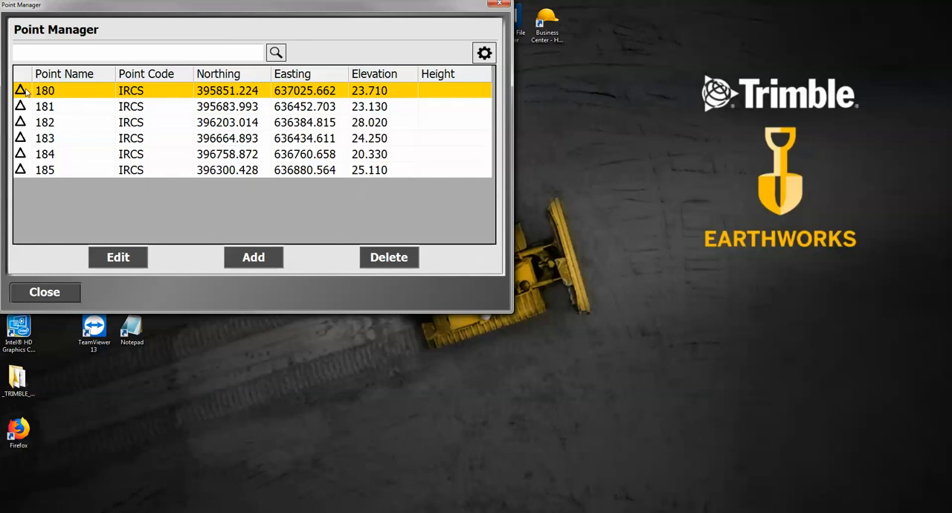
{"action": "mouse_move", "coordinate": [71, 235]}
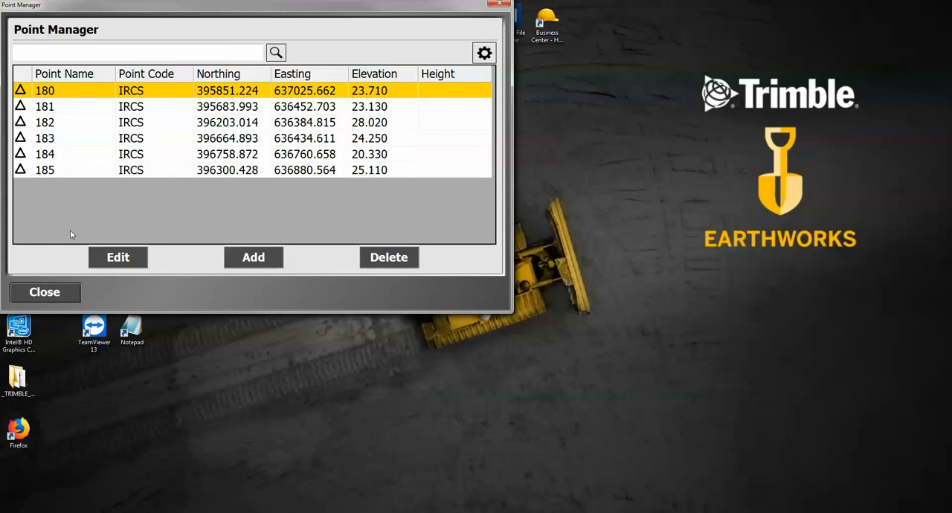